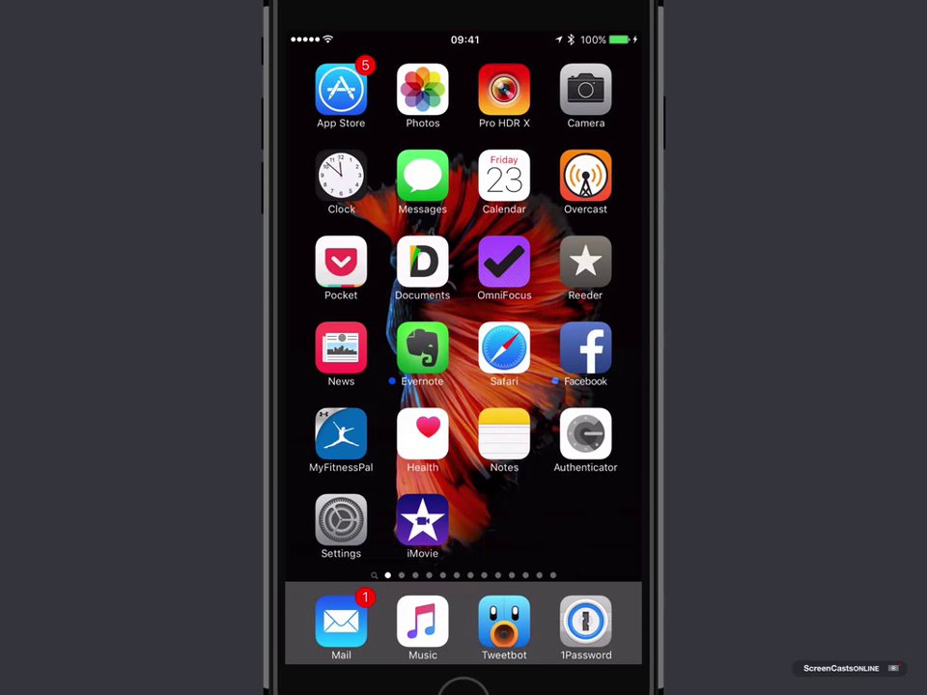
# Under Settings > Photos & Camera, set Record Video to 4K at 30 fps.
pyautogui.click(341, 526)
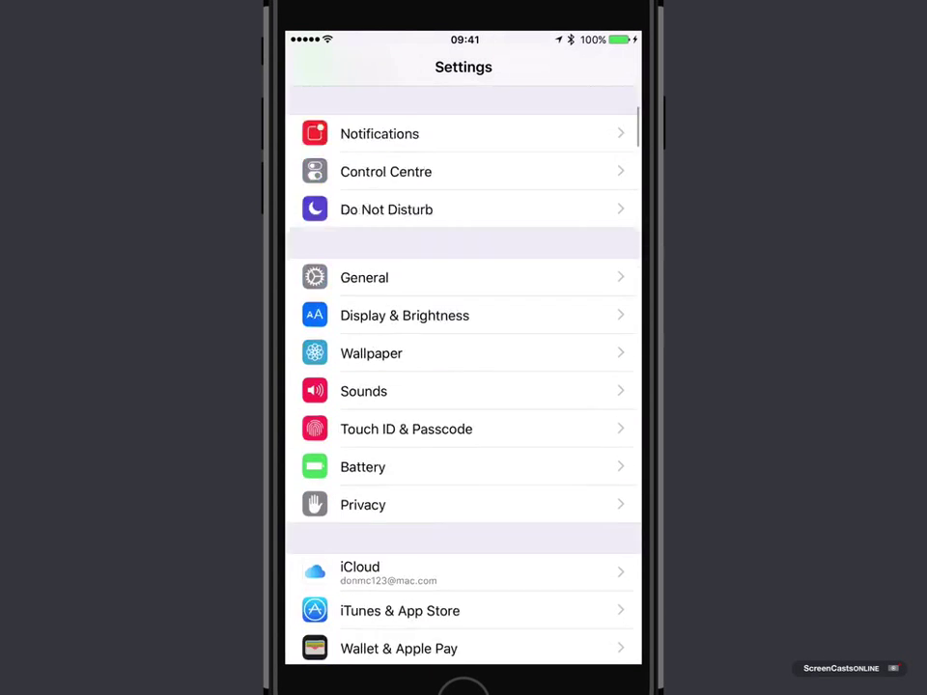
pyautogui.scroll(-3)
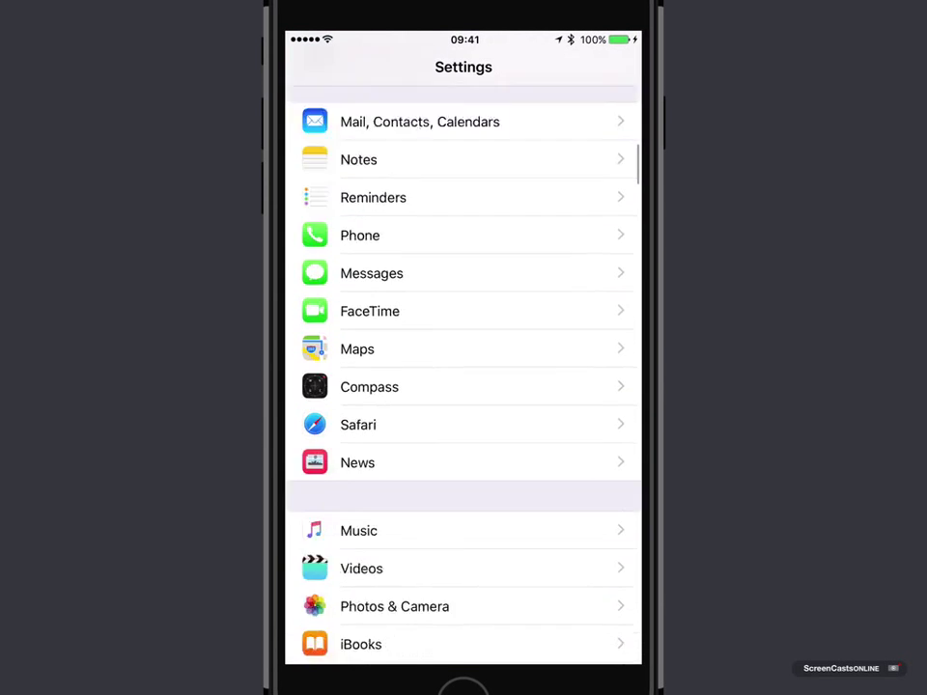
pyautogui.click(394, 606)
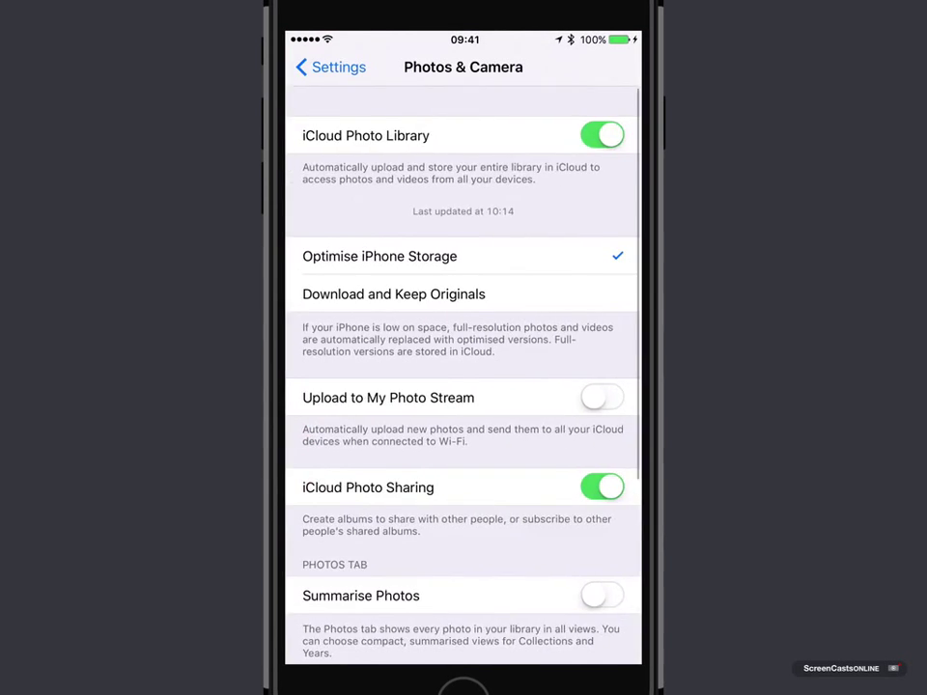
pyautogui.scroll(-3)
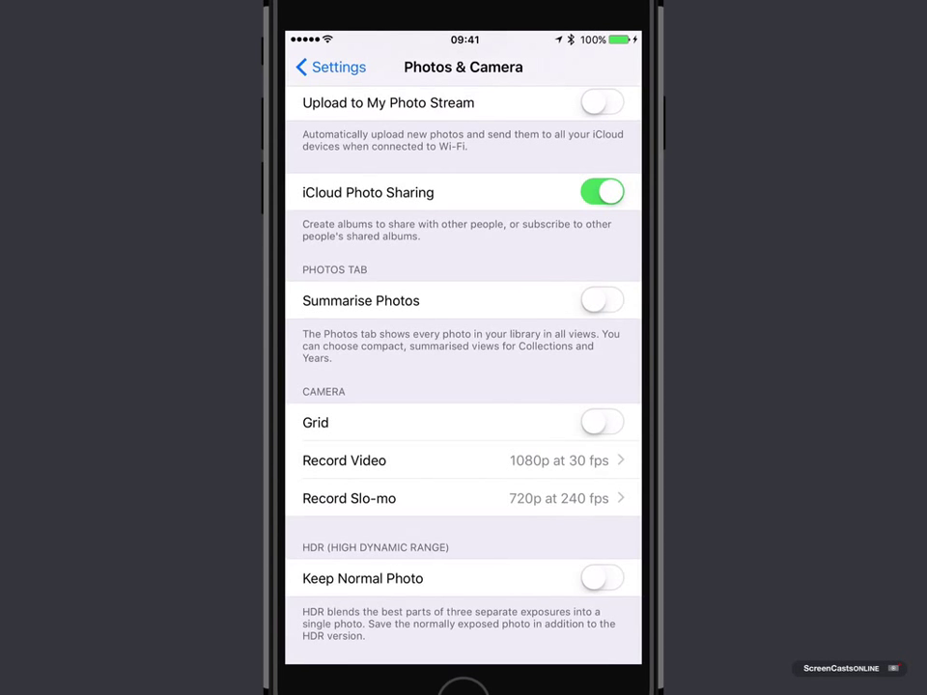
pyautogui.click(344, 460)
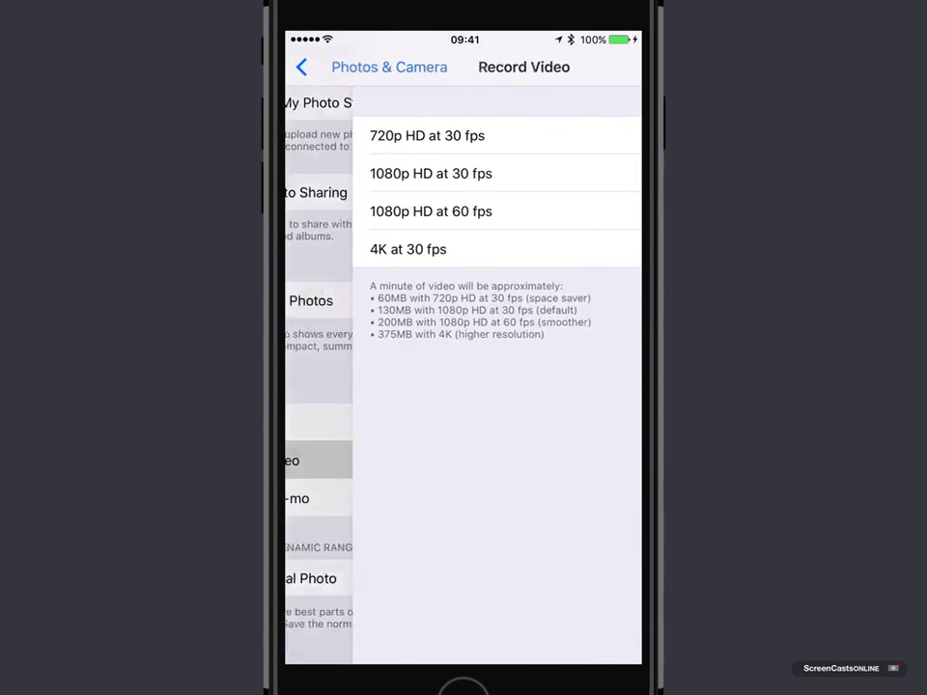
pyautogui.click(431, 173)
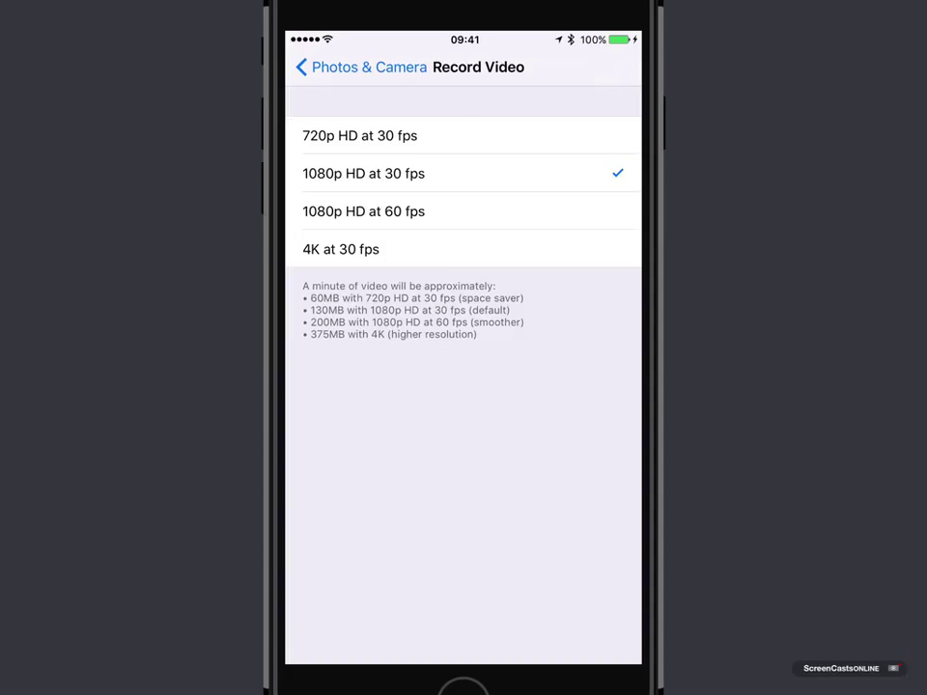
pyautogui.click(341, 250)
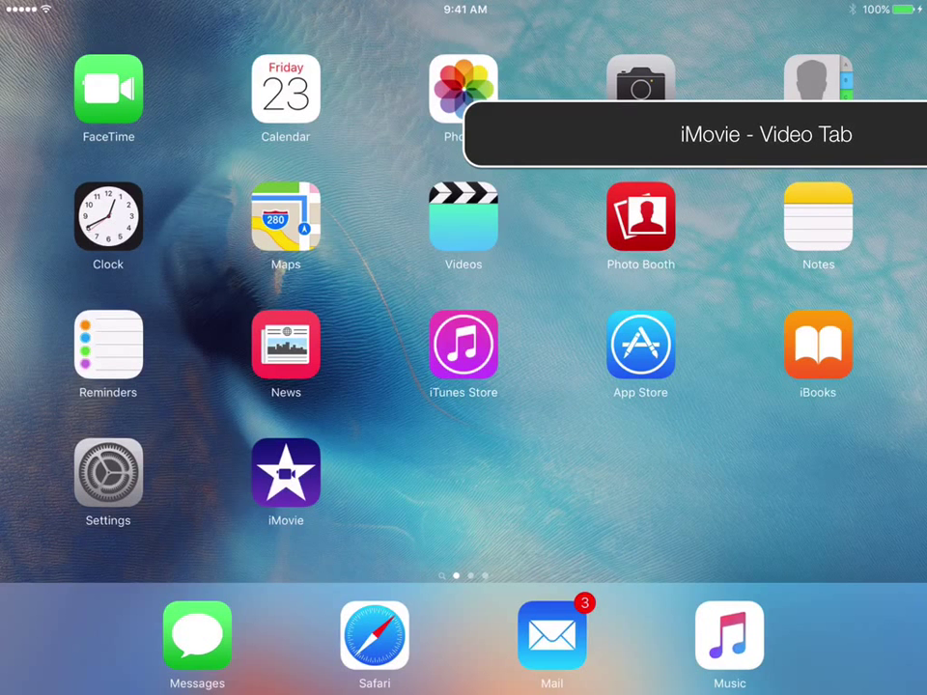
# Launch iMovie and scroll the Video tab to the Sep 16, 2015 keyboard clip.
pyautogui.click(285, 474)
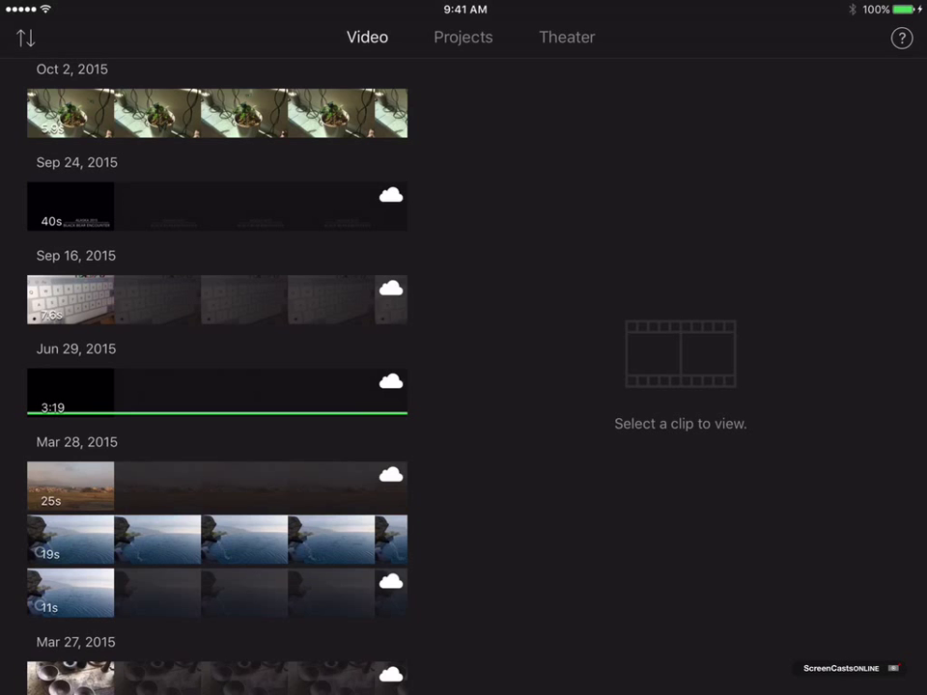
pyautogui.scroll(-3)
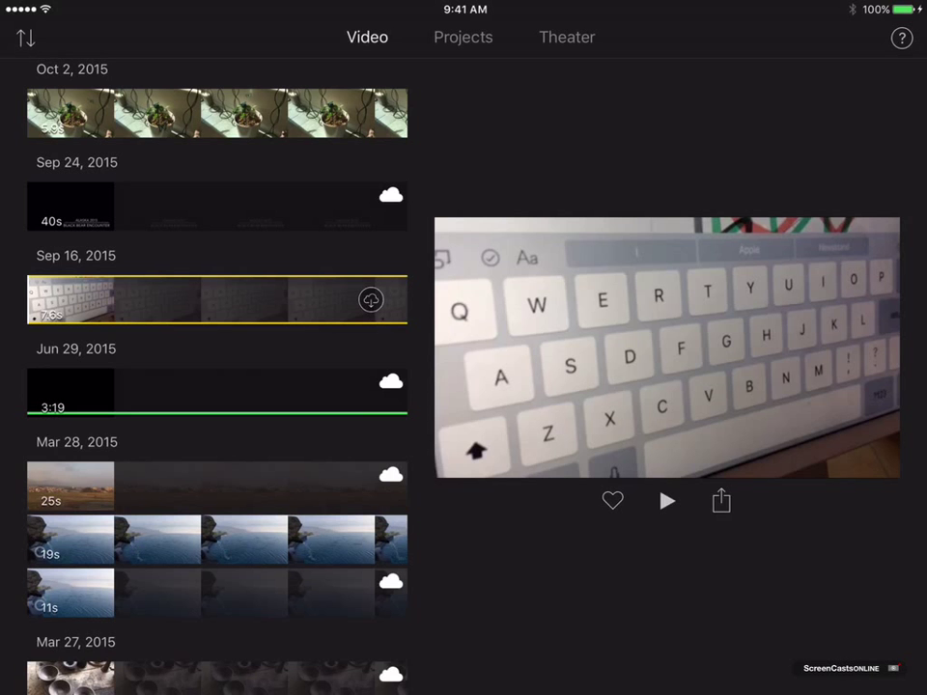
pyautogui.click(667, 500)
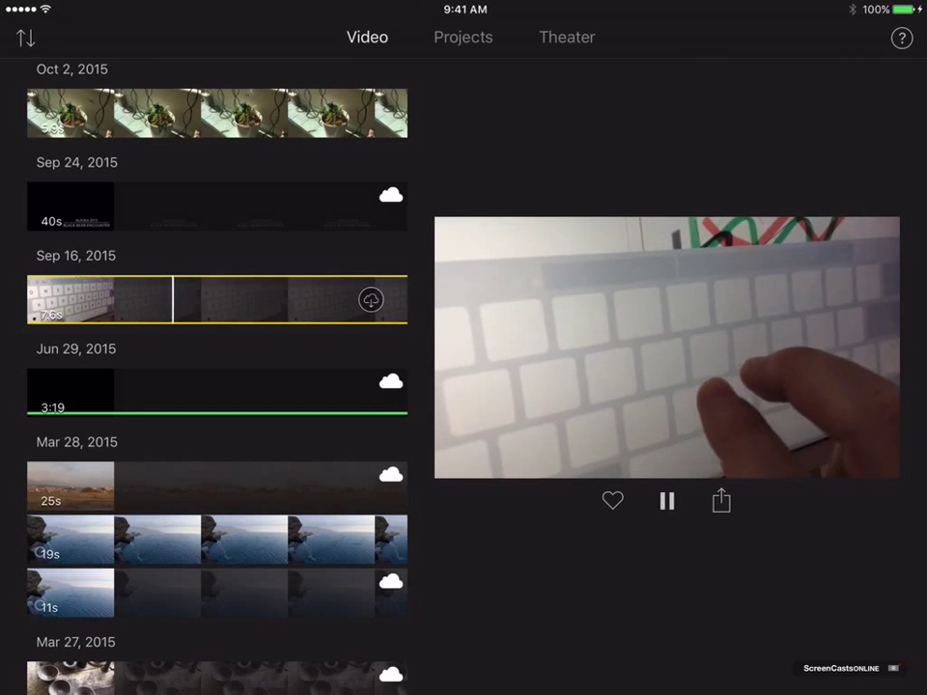
pyautogui.click(667, 500)
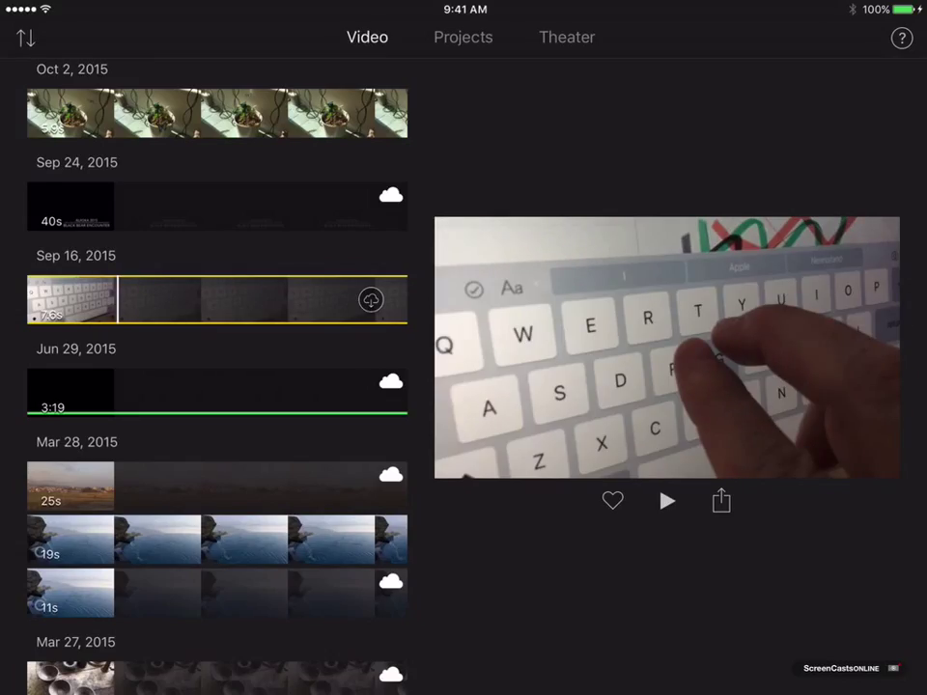
pyautogui.click(370, 299)
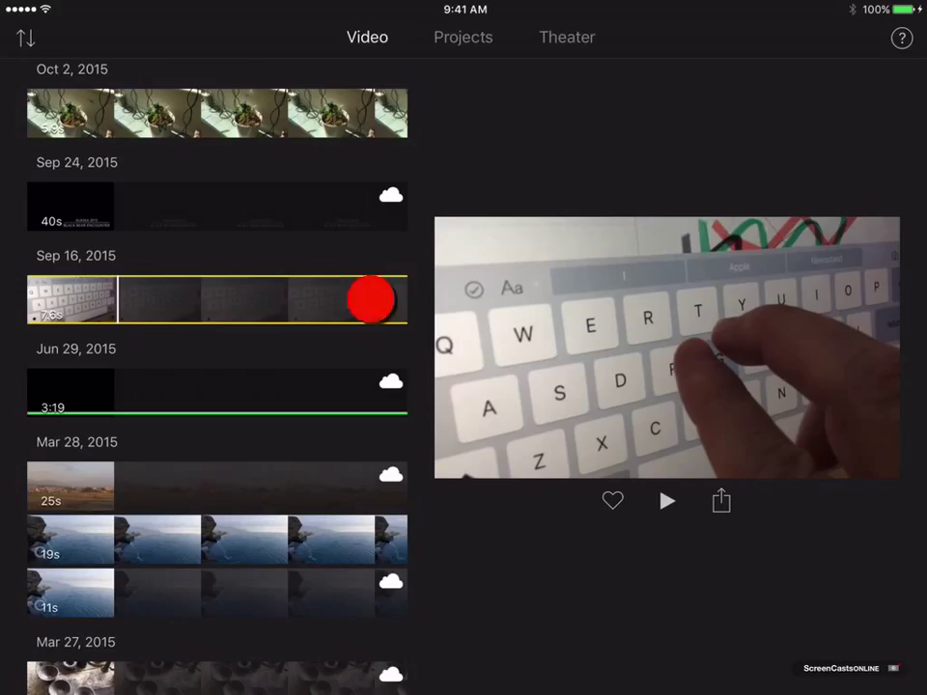
# Download the Sep 16 keyboard clip from iCloud and favourite a short middle section.
pyautogui.click(371, 299)
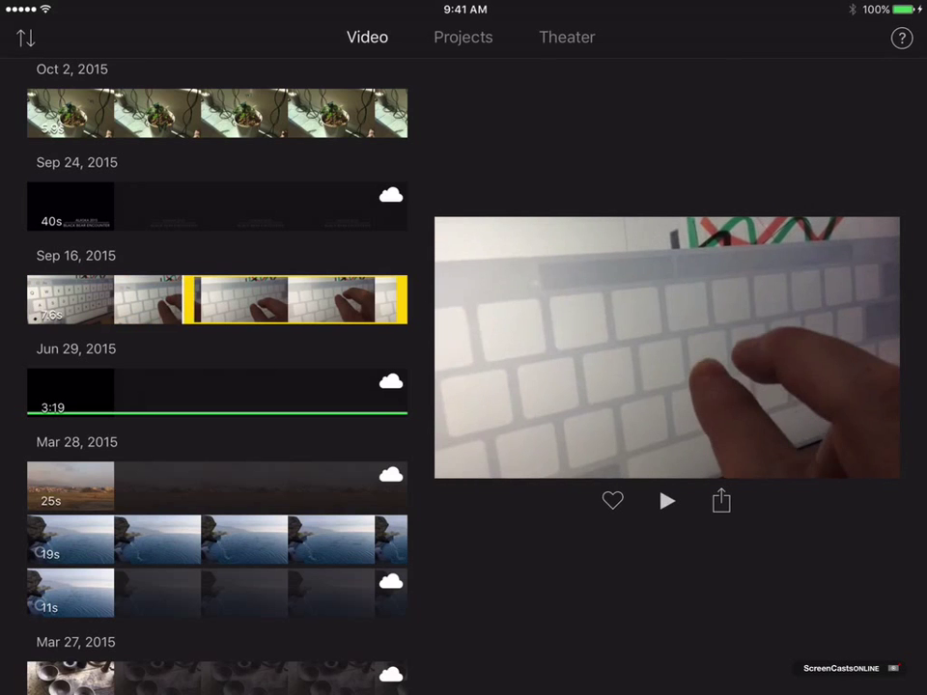
pyautogui.click(612, 501)
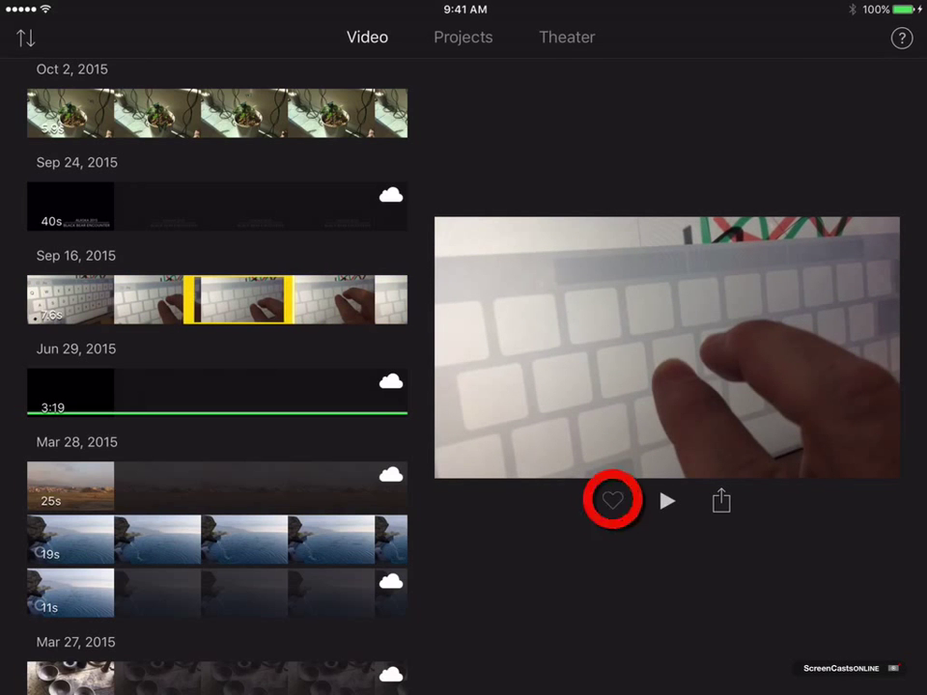
pyautogui.click(612, 500)
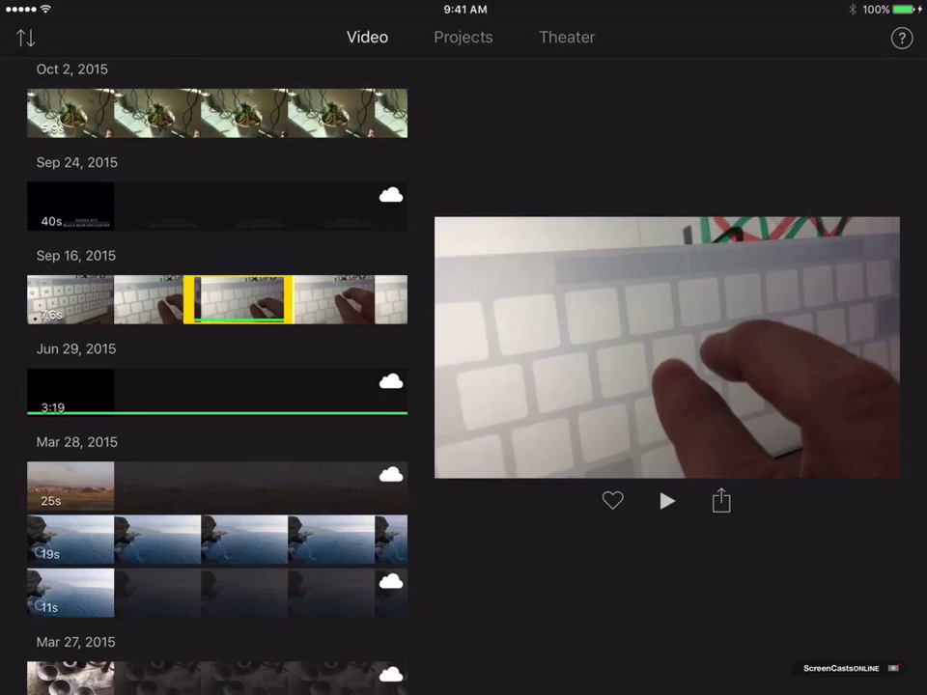
# Leave iMovie for the home screen and open Photos on its Albums view.
pyautogui.click(25, 37)
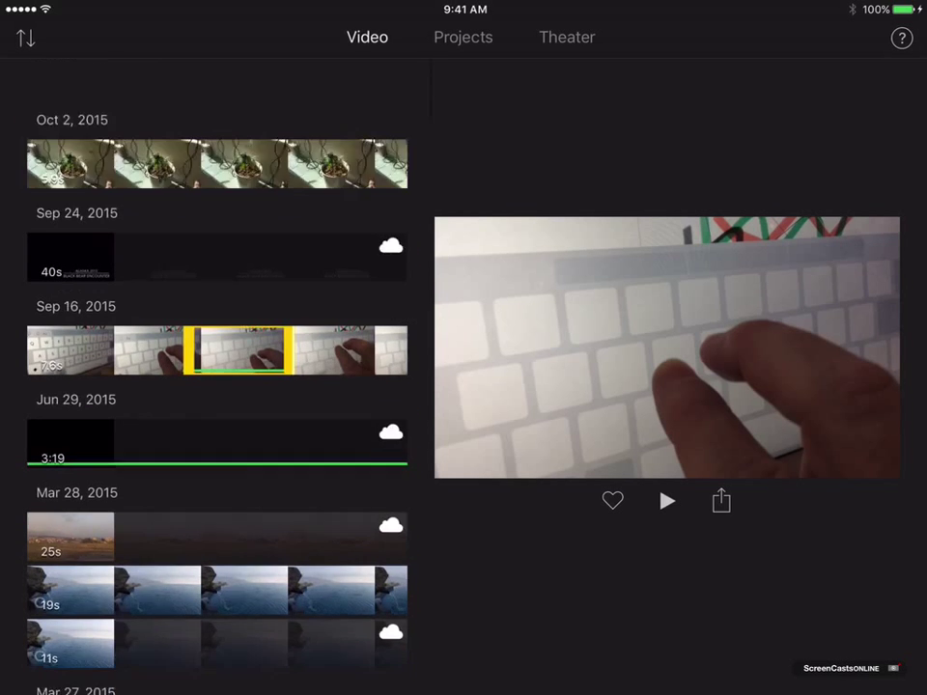
pyautogui.scroll(-3)
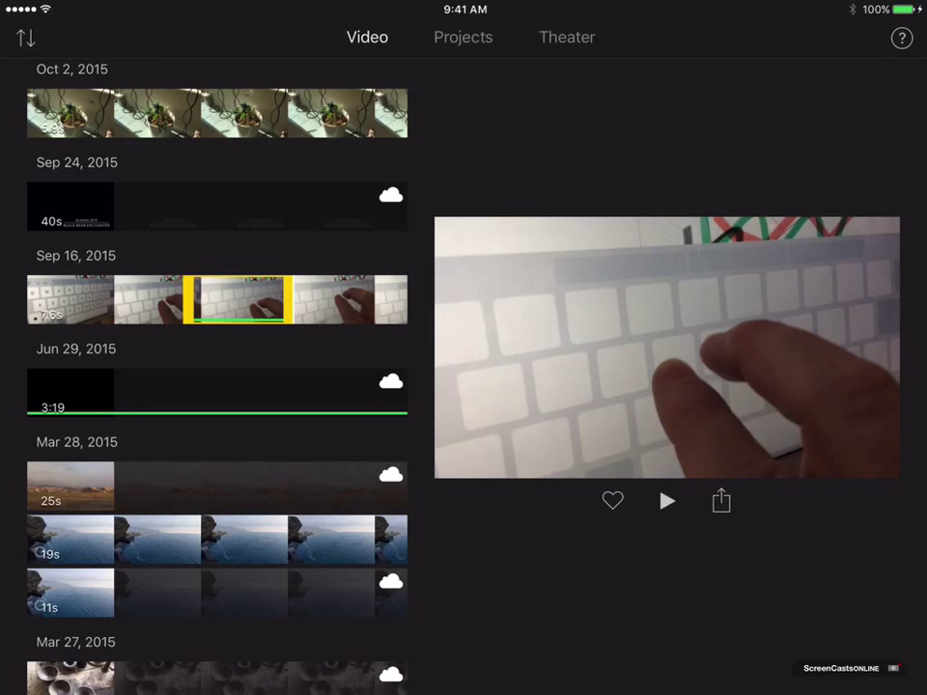
pyautogui.press('home')
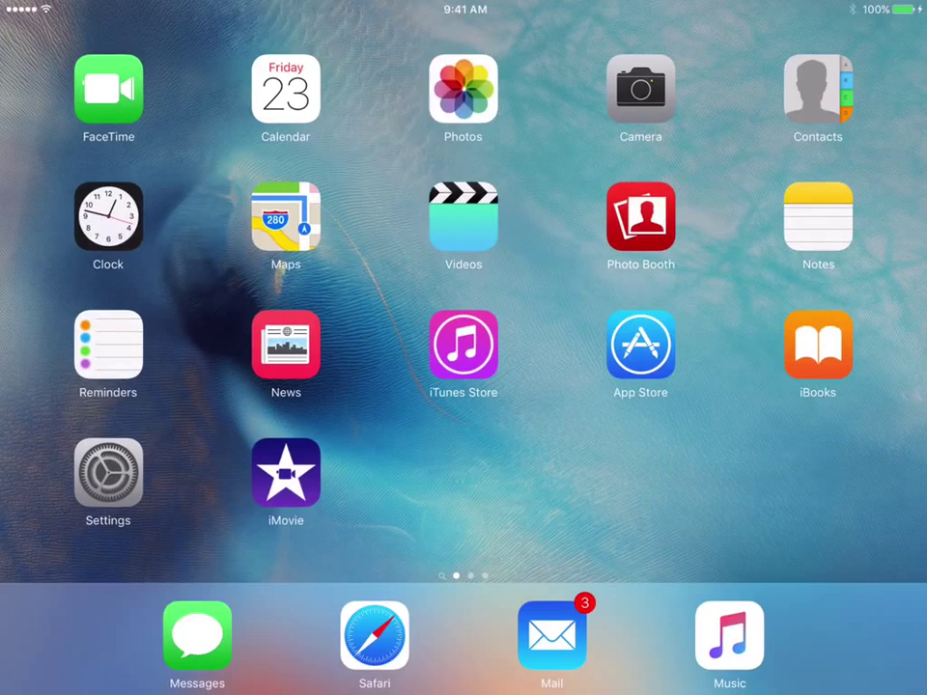
pyautogui.click(463, 87)
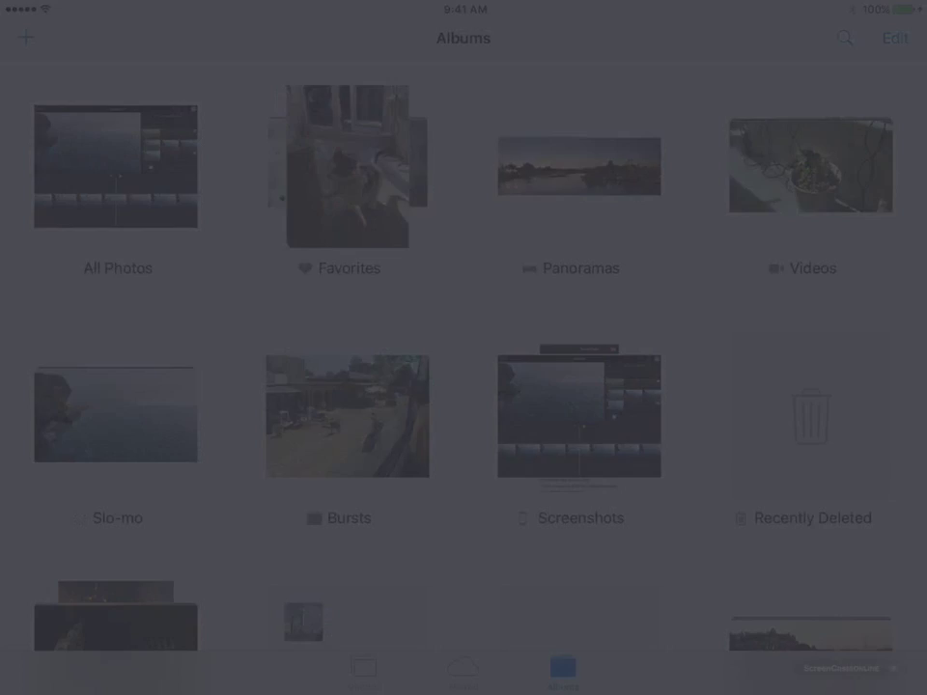